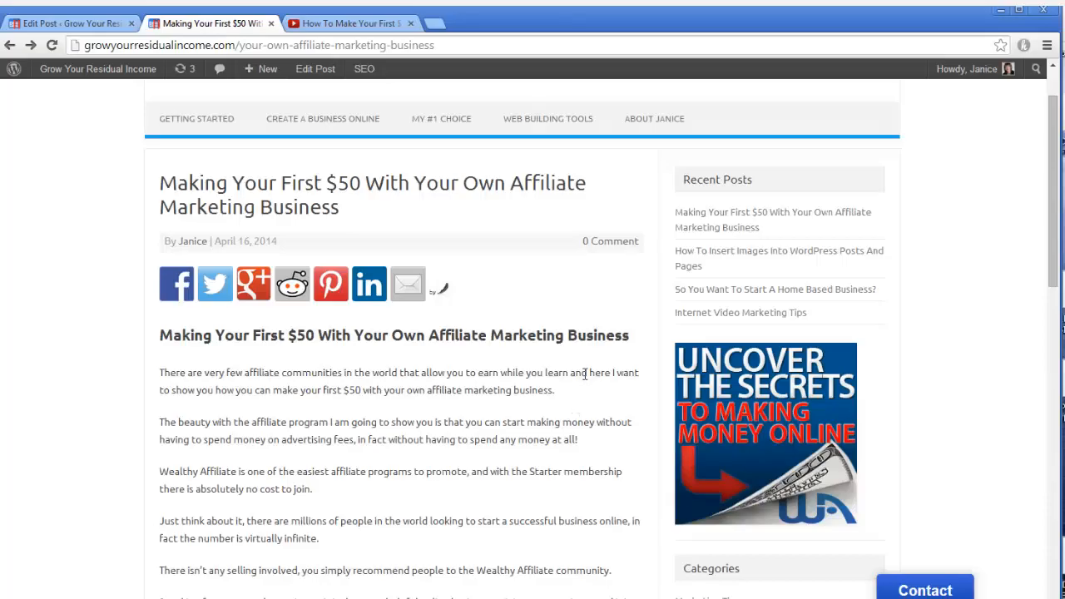
pyautogui.moveTo(595, 373)
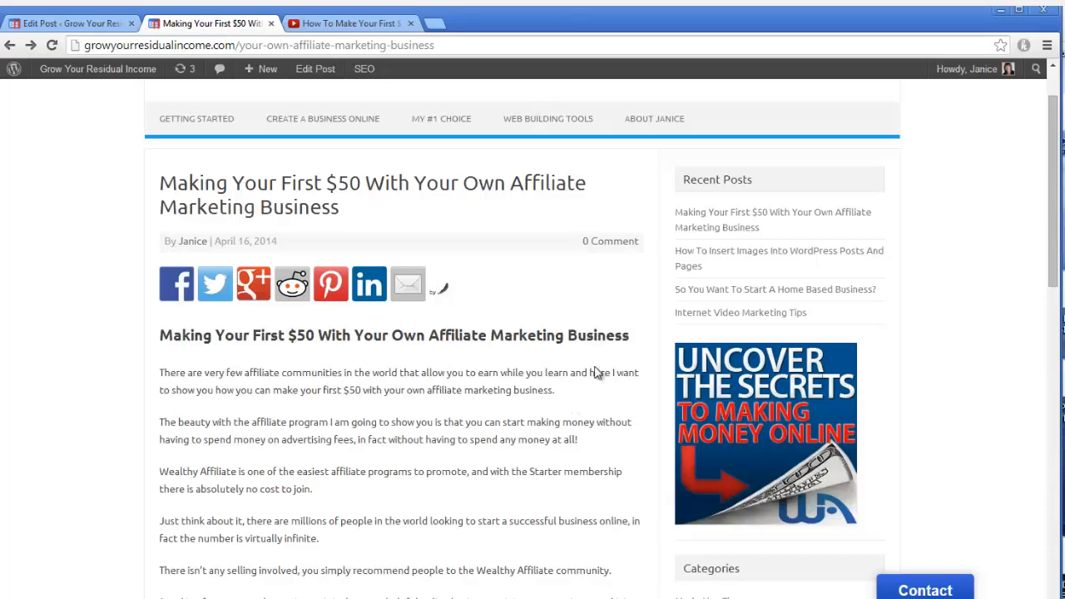
pyautogui.moveTo(393, 360)
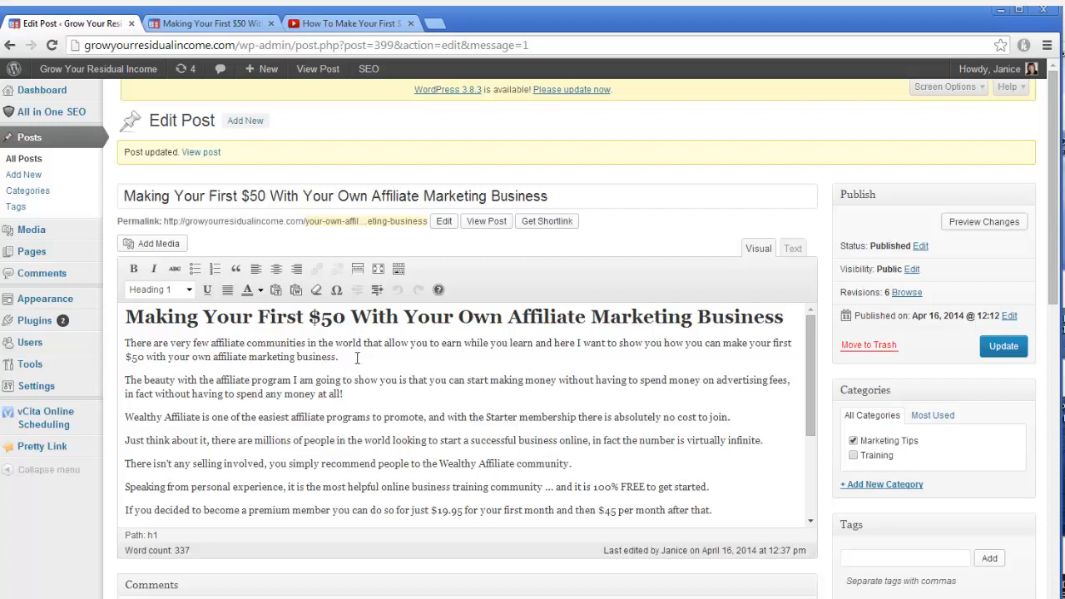
# Insert two 'xxxxx' placeholder lines on new lines right after the first paragraph
pyautogui.click(340, 356)
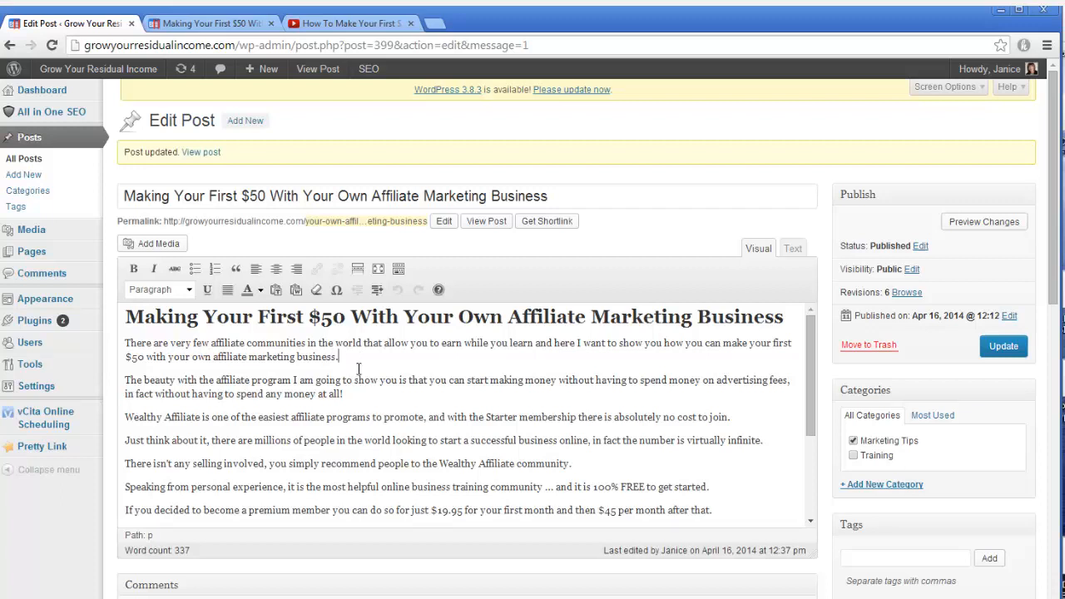
pyautogui.press('enter')
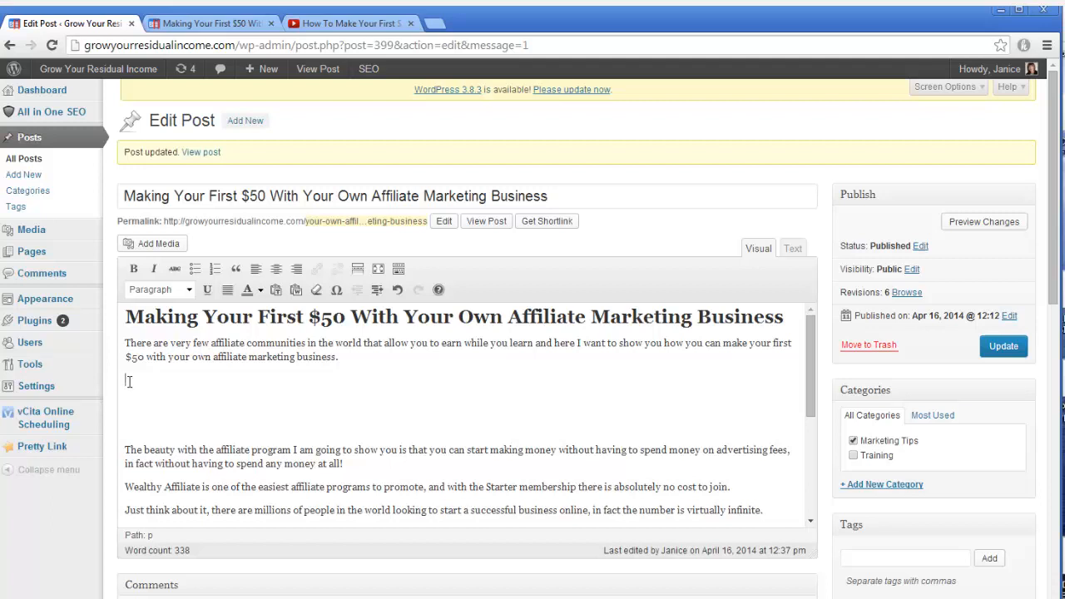
pyautogui.write('xxxxx')
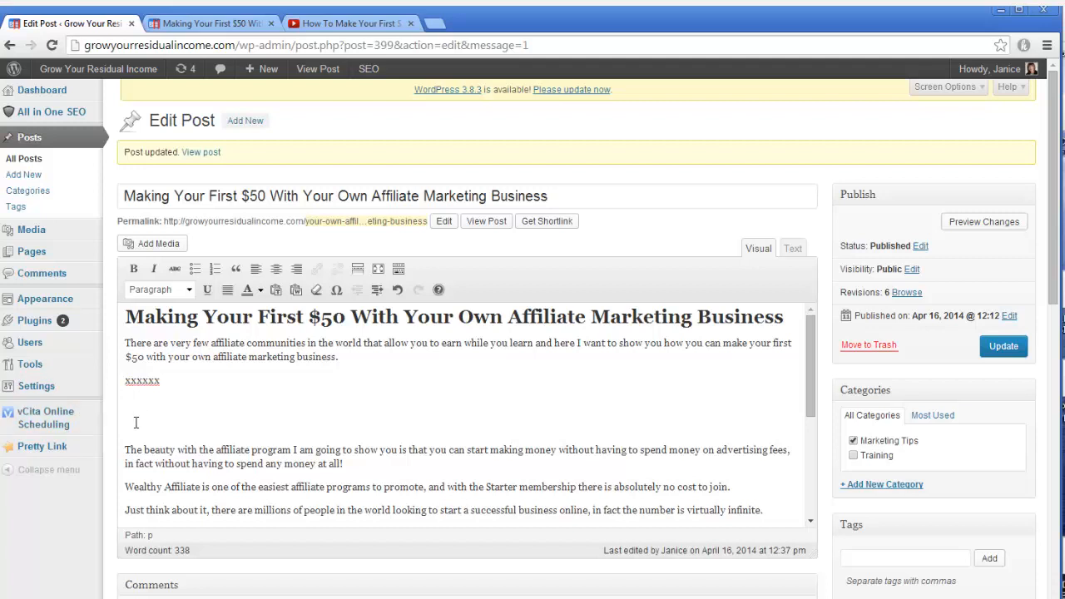
pyautogui.write('xxxxxx')
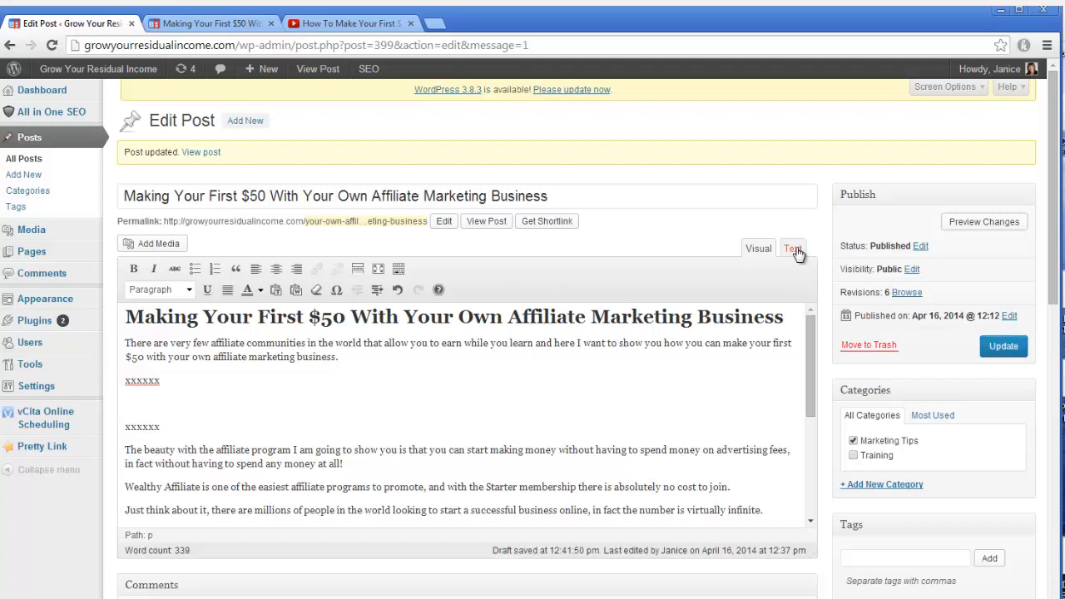
# Switch the editor to the Text (HTML) view and go to the video's YouTube page
pyautogui.click(792, 248)
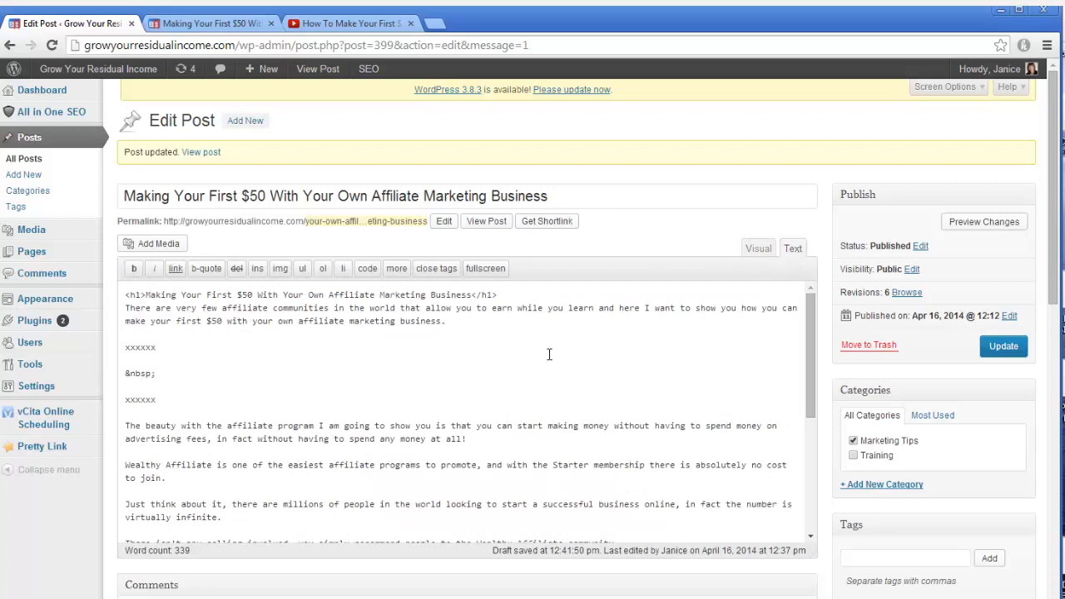
pyautogui.moveTo(123, 406)
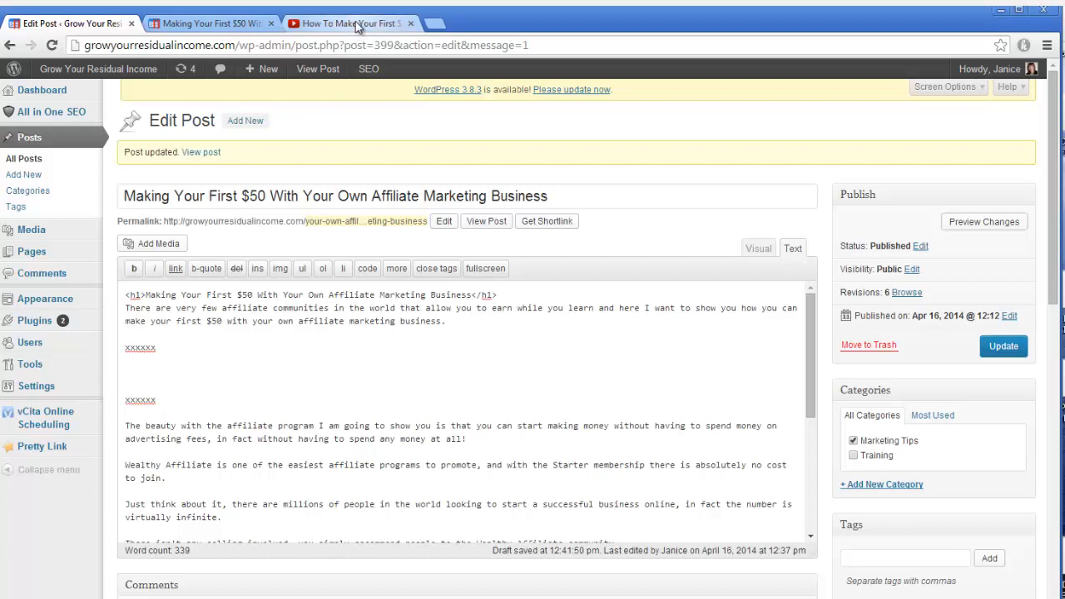
pyautogui.click(350, 23)
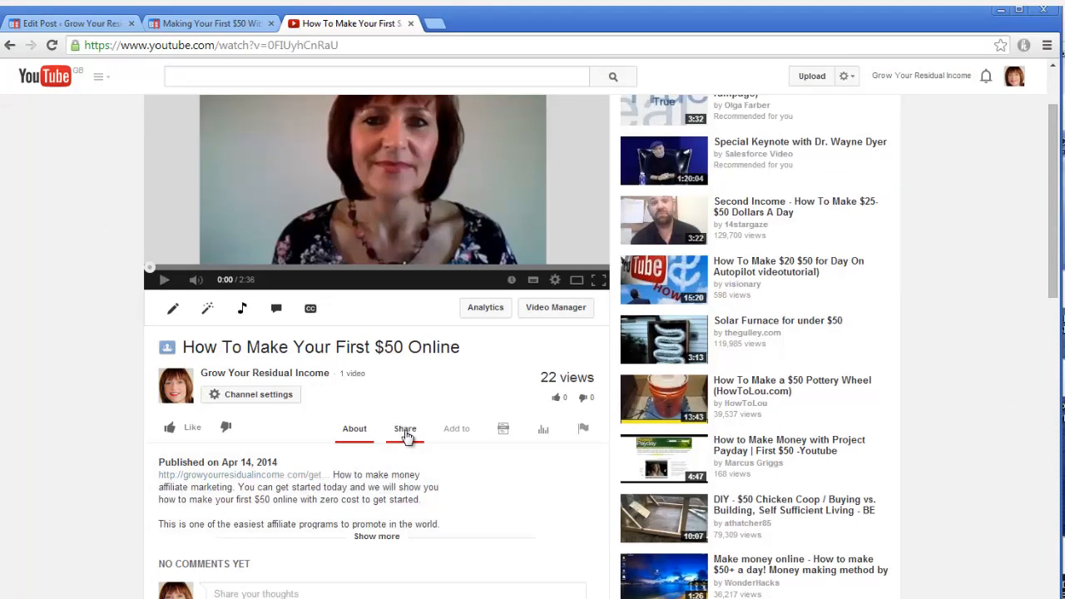
# Copy the video's iframe embed code from Share > Embed and return to the Edit Post tab
pyautogui.click(404, 430)
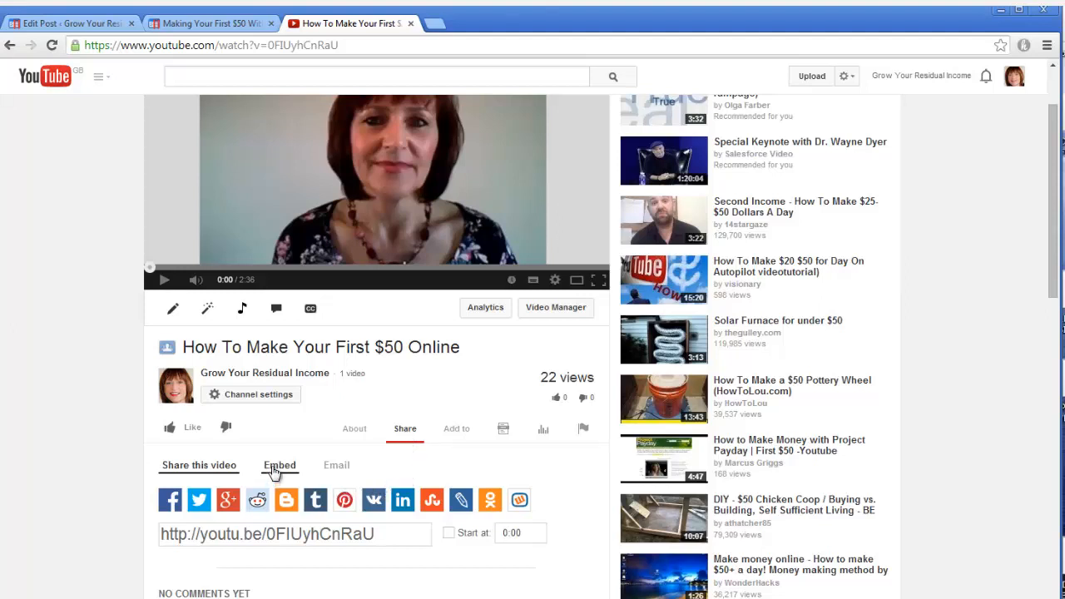
pyautogui.click(279, 464)
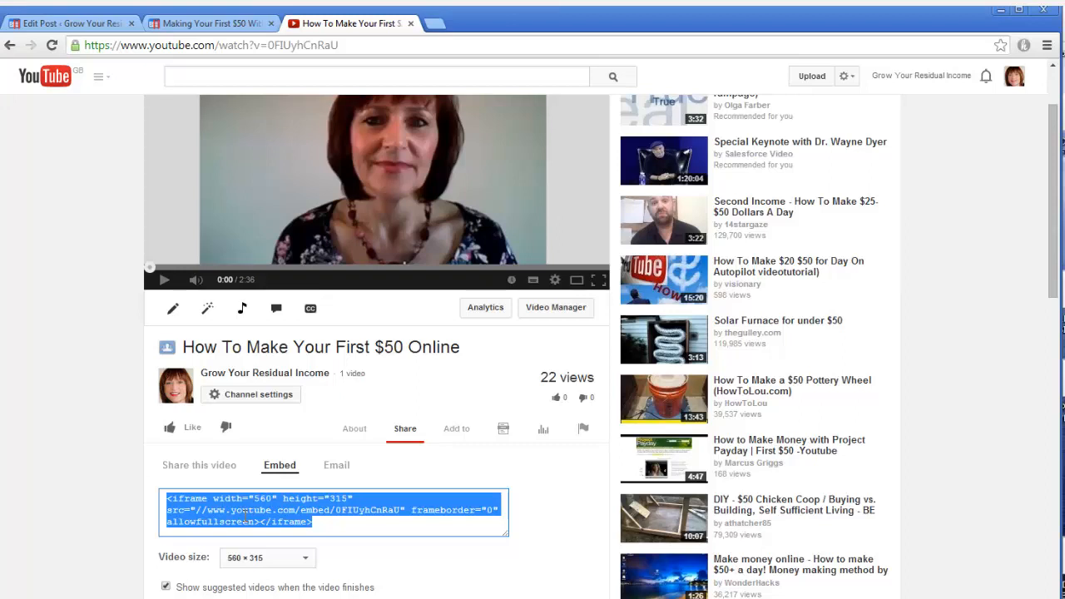
pyautogui.rightClick(333, 513)
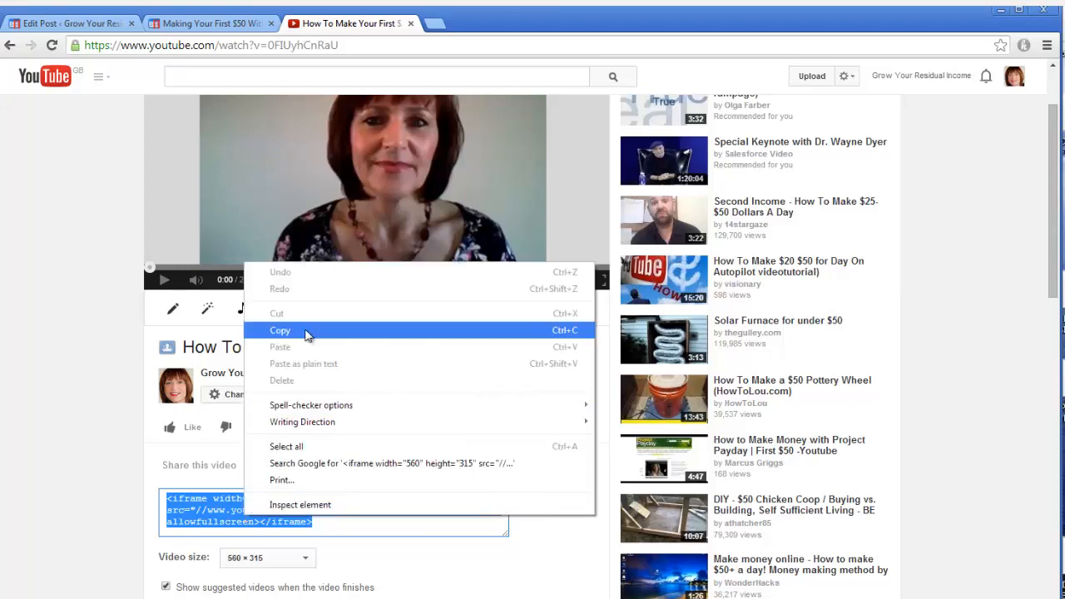
pyautogui.click(280, 329)
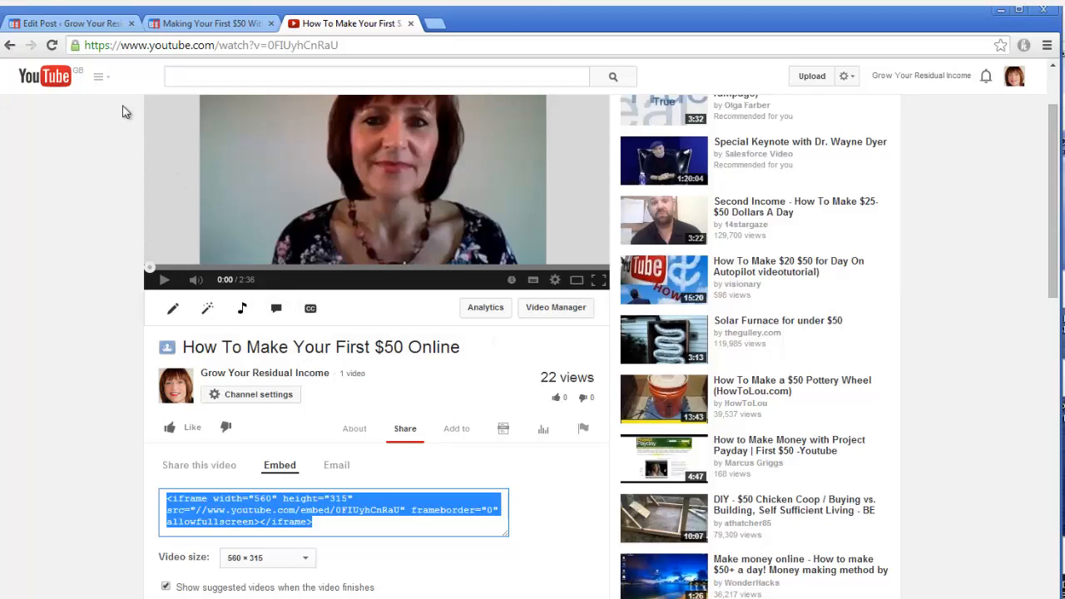
pyautogui.click(70, 23)
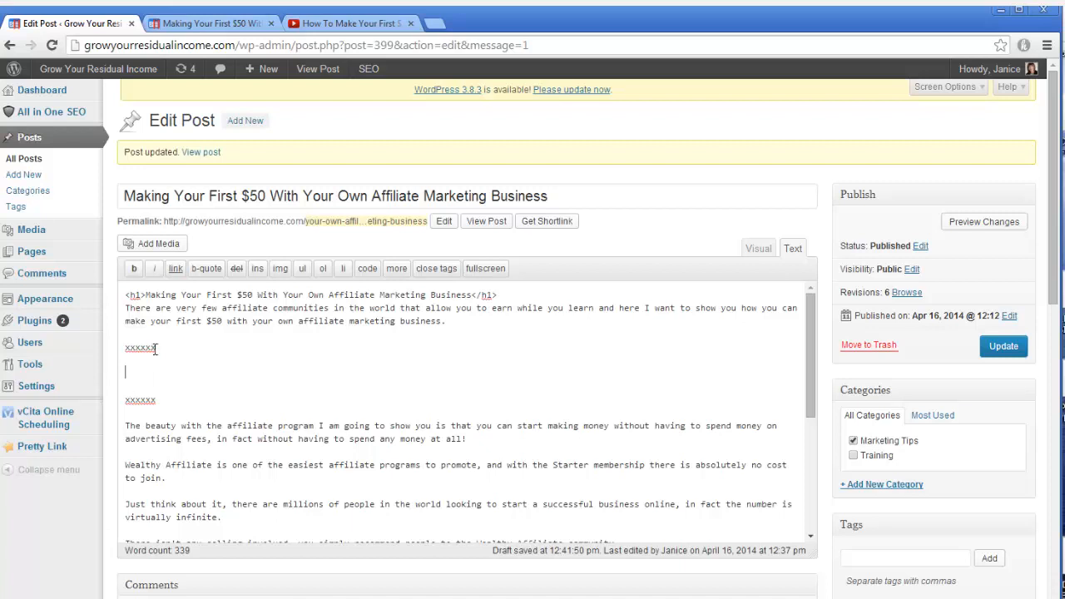
# Paste the YouTube iframe embed code between the placeholder lines in the HTML view
pyautogui.click(1001, 346)
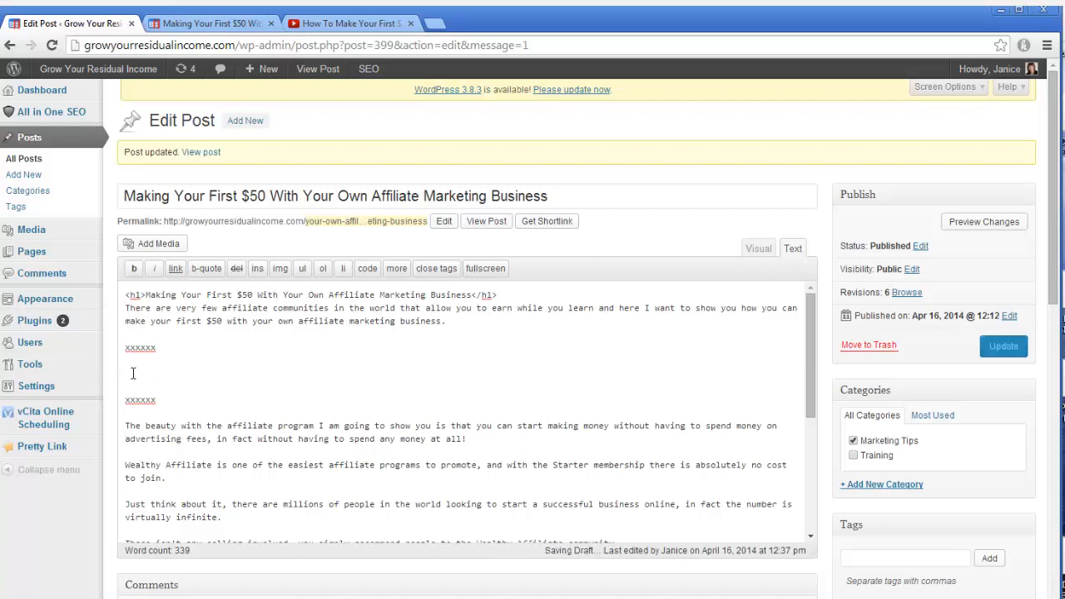
pyautogui.rightClick(133, 373)
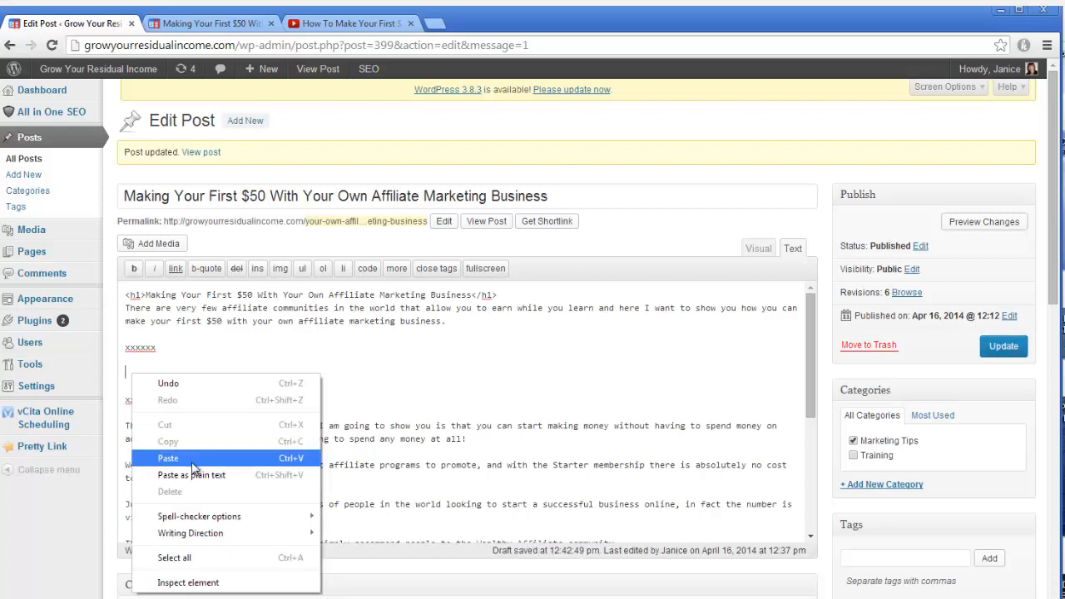
pyautogui.click(166, 457)
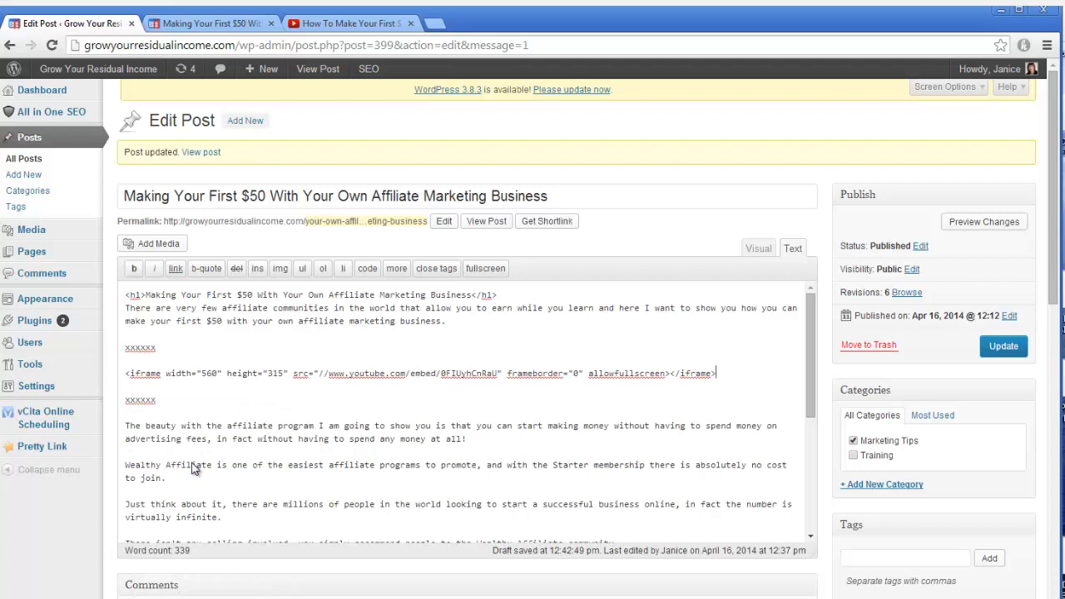
pyautogui.moveTo(181, 404)
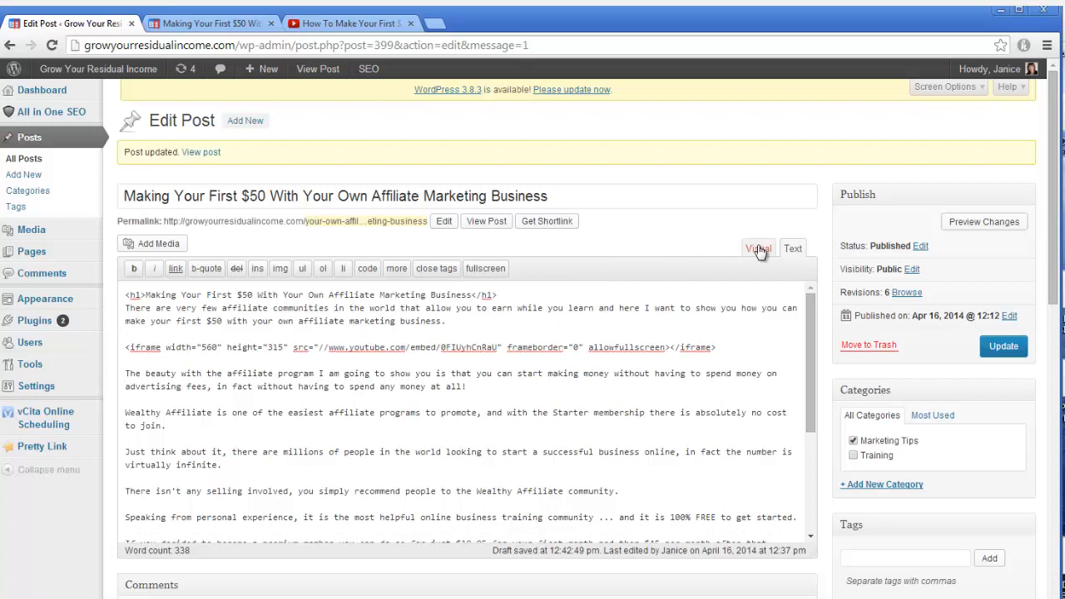
# Preview the embedded video in the Visual editor and update the published post
pyautogui.click(757, 248)
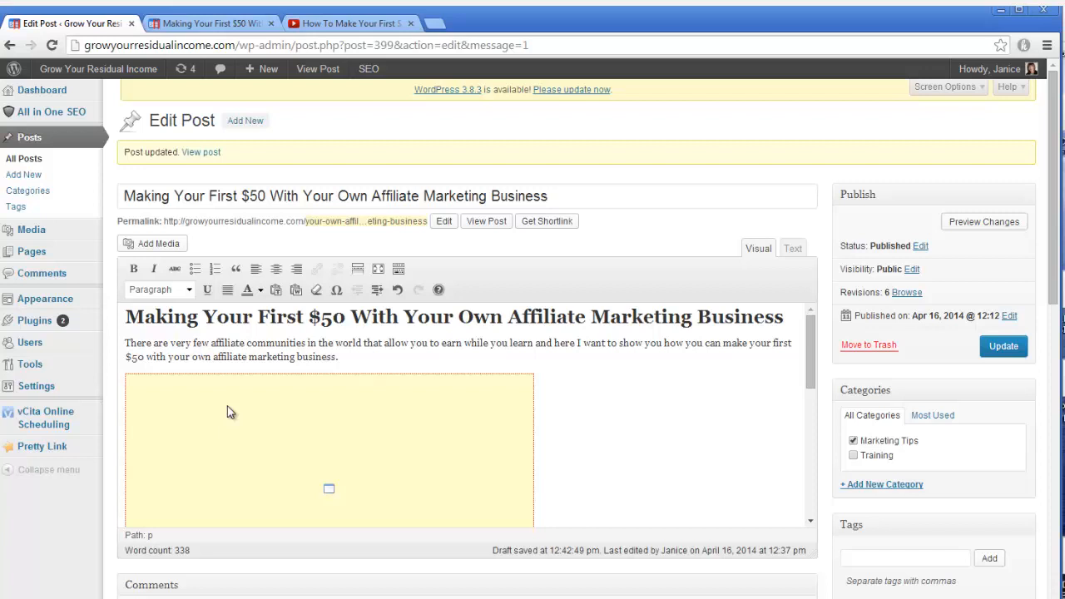
pyautogui.moveTo(229, 418)
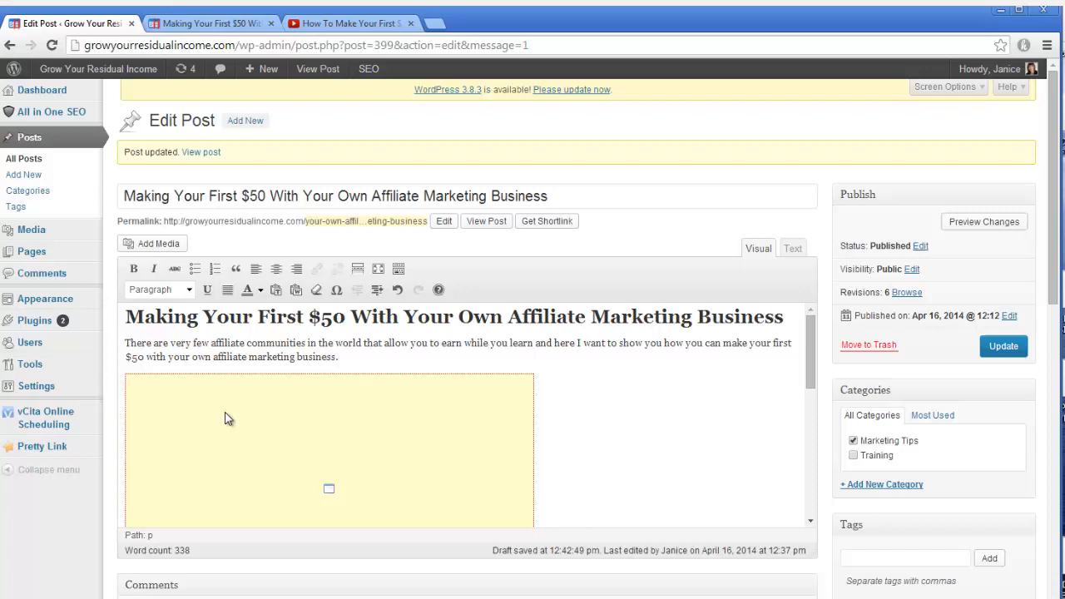
pyautogui.moveTo(785, 456)
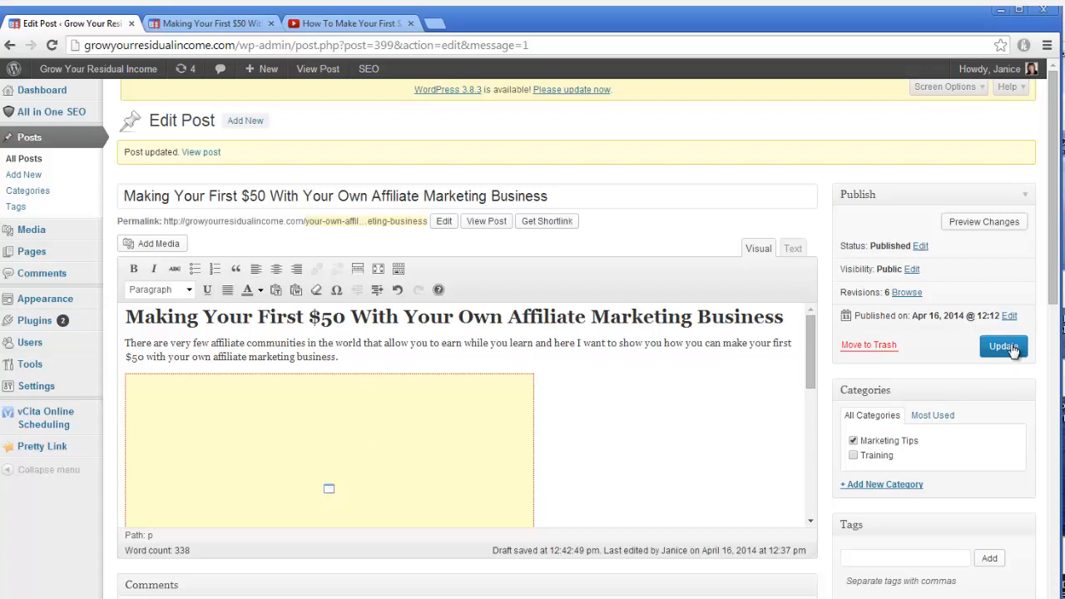
pyautogui.click(1002, 346)
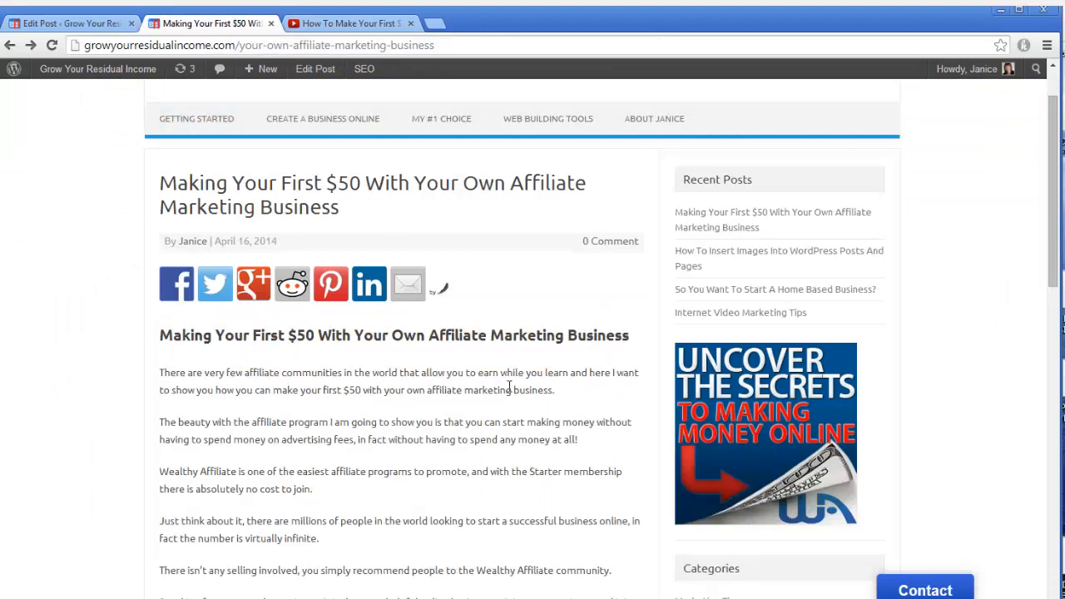
pyautogui.moveTo(191, 133)
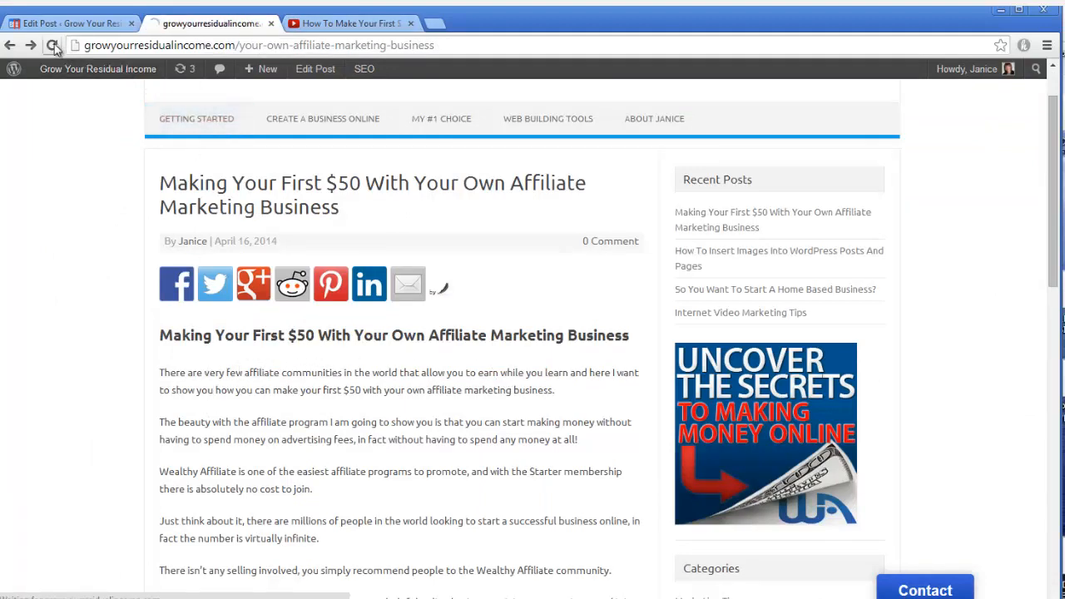
# Reload the live post and scroll to the YouTube video shown after the first paragraph
pyautogui.click(53, 45)
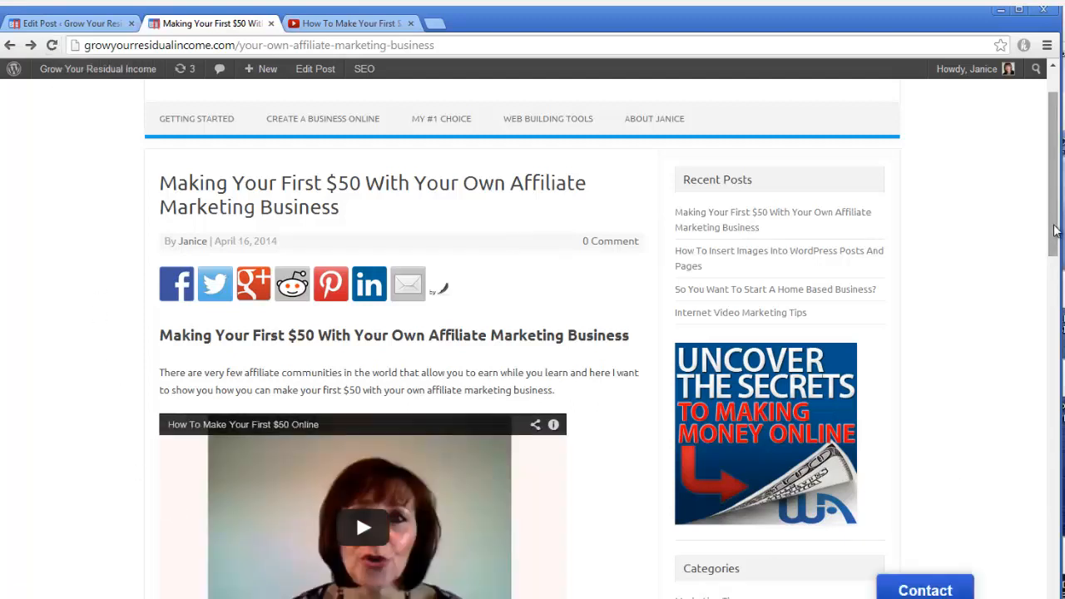
pyautogui.scroll(-3)
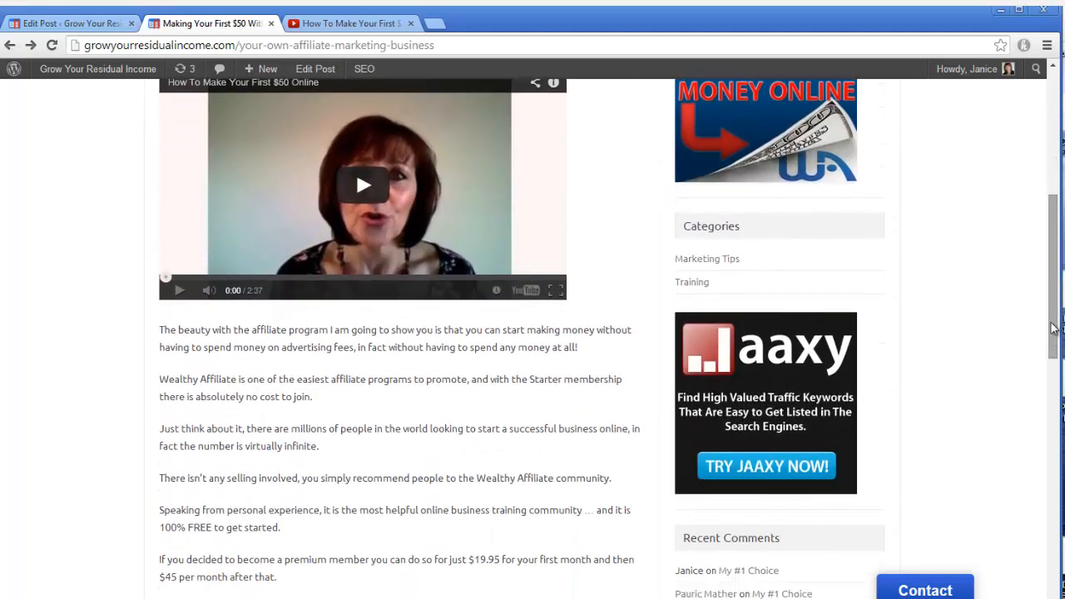